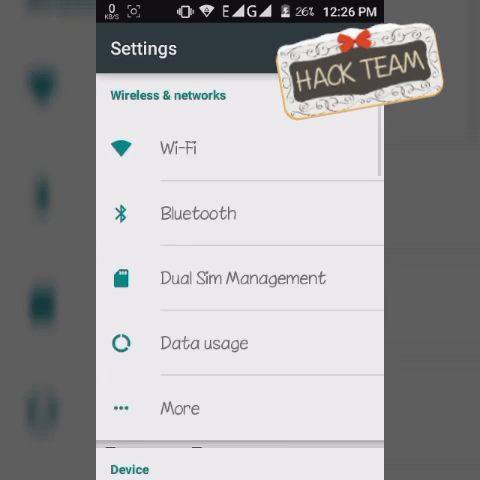
Bring up the Storage page and scroll through the calculating phone storage breakdown
scroll("down", 3)
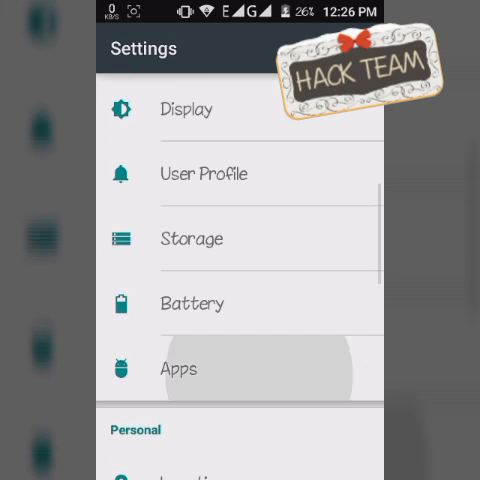
left_click(178, 368)
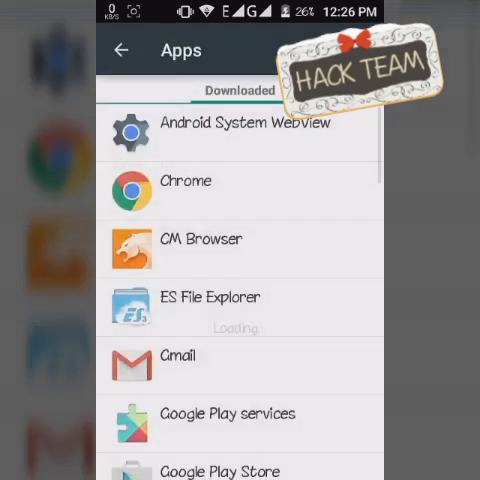
scroll("down", 3)
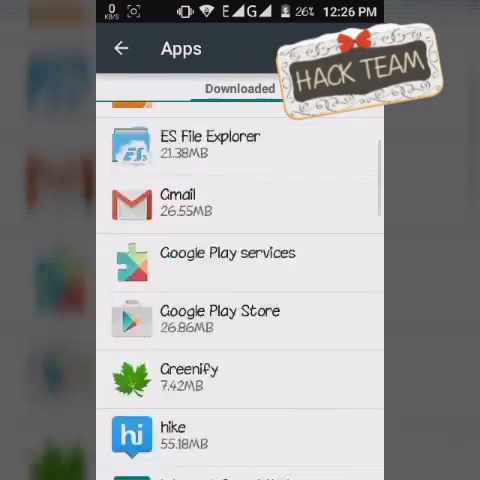
scroll("down", 3)
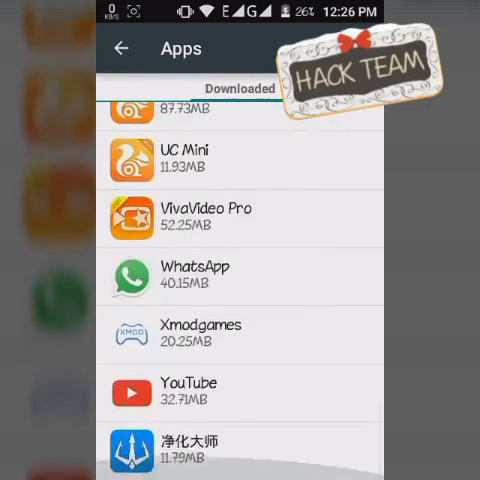
scroll("down", 3)
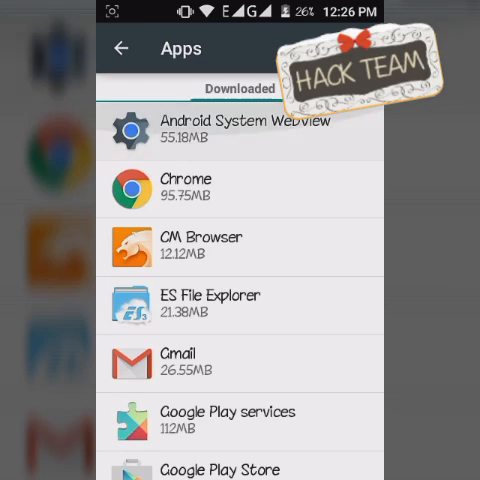
scroll("down", 3)
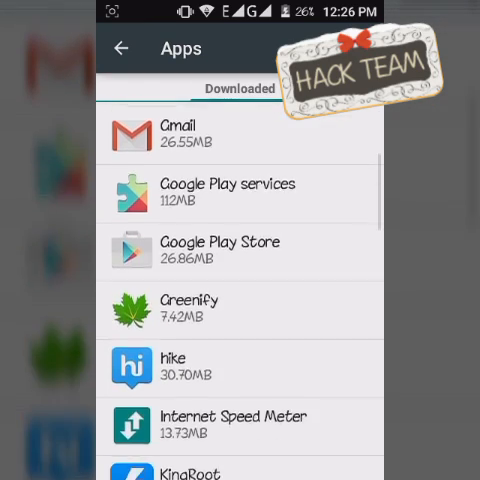
scroll("down", 3)
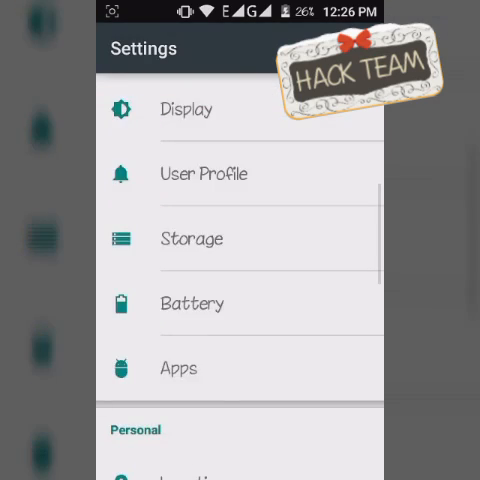
Scroll the full breakdown showing 0.97 GB available of 4.97 GB total with apps and media usage
scroll("down", 3)
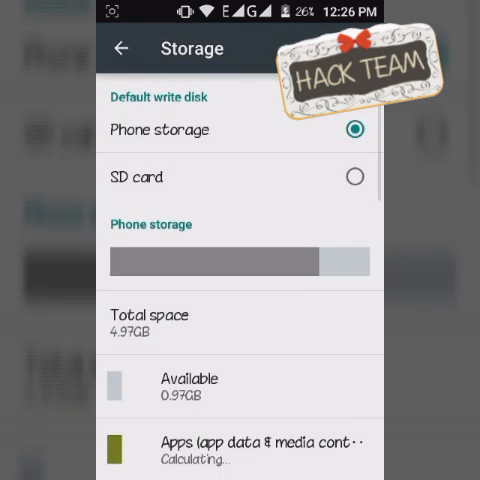
scroll("down", 3)
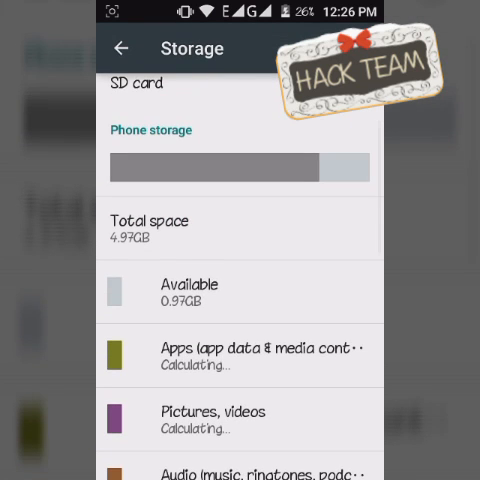
scroll("down", 3)
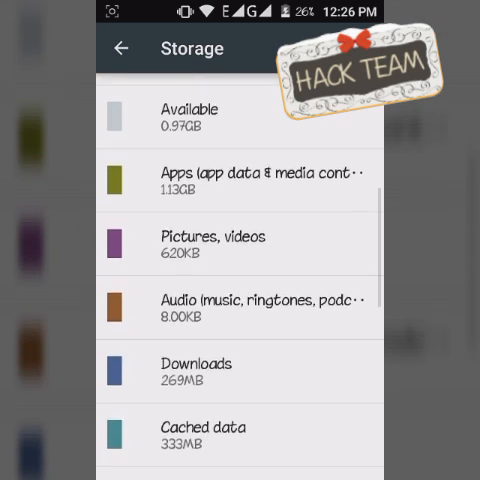
scroll("down", 3)
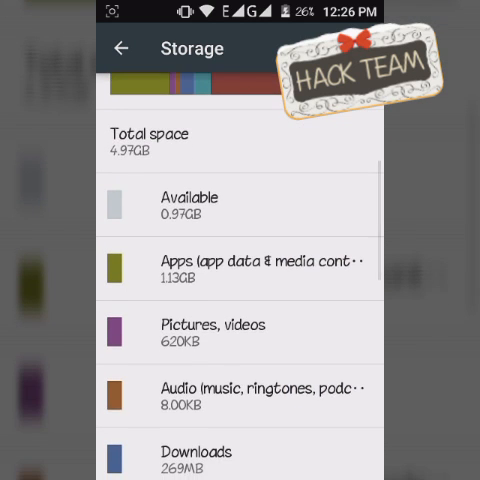
scroll("down", 3)
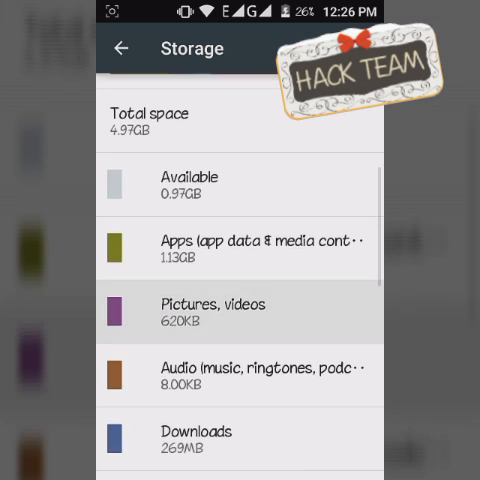
scroll("down", 3)
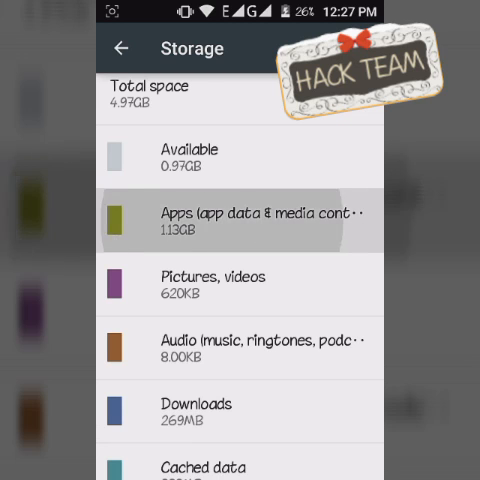
scroll("down", 3)
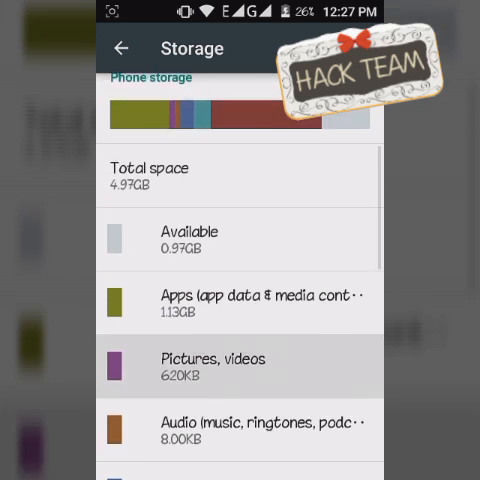